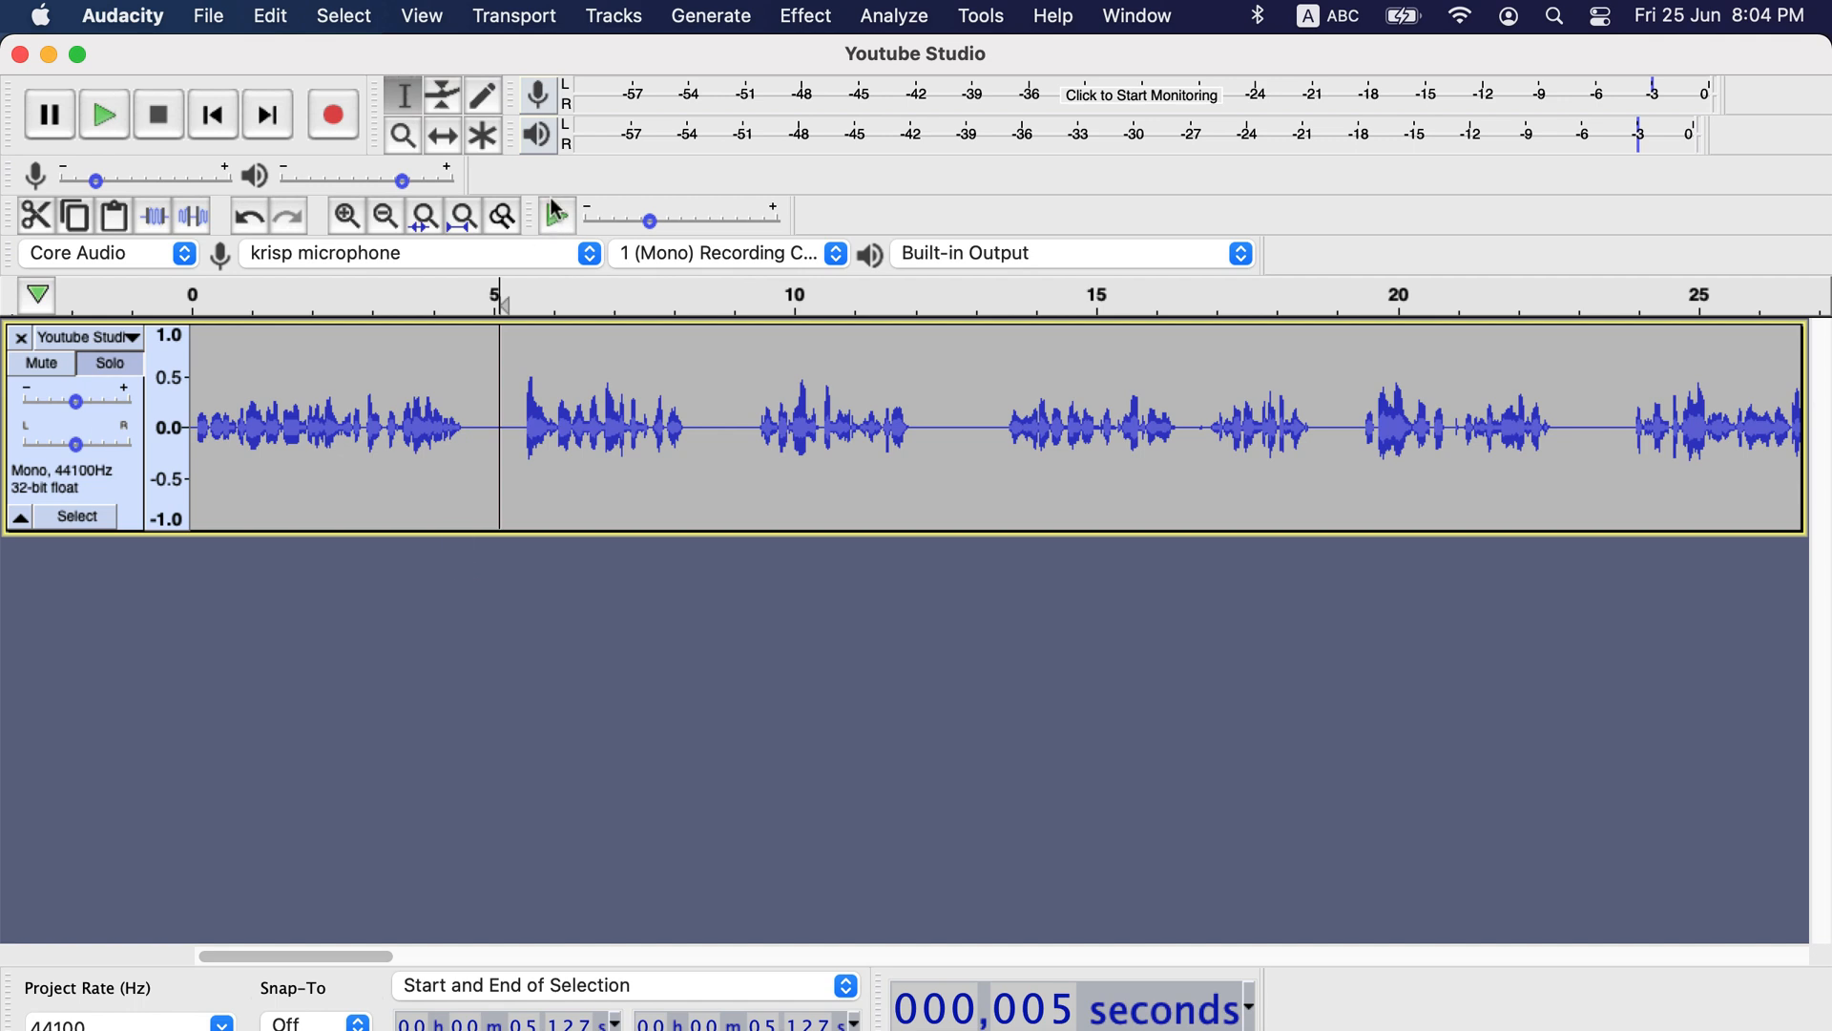
# Add an empty label track beneath the speech audio track via Tracks > Add New.
pyautogui.click(613, 16)
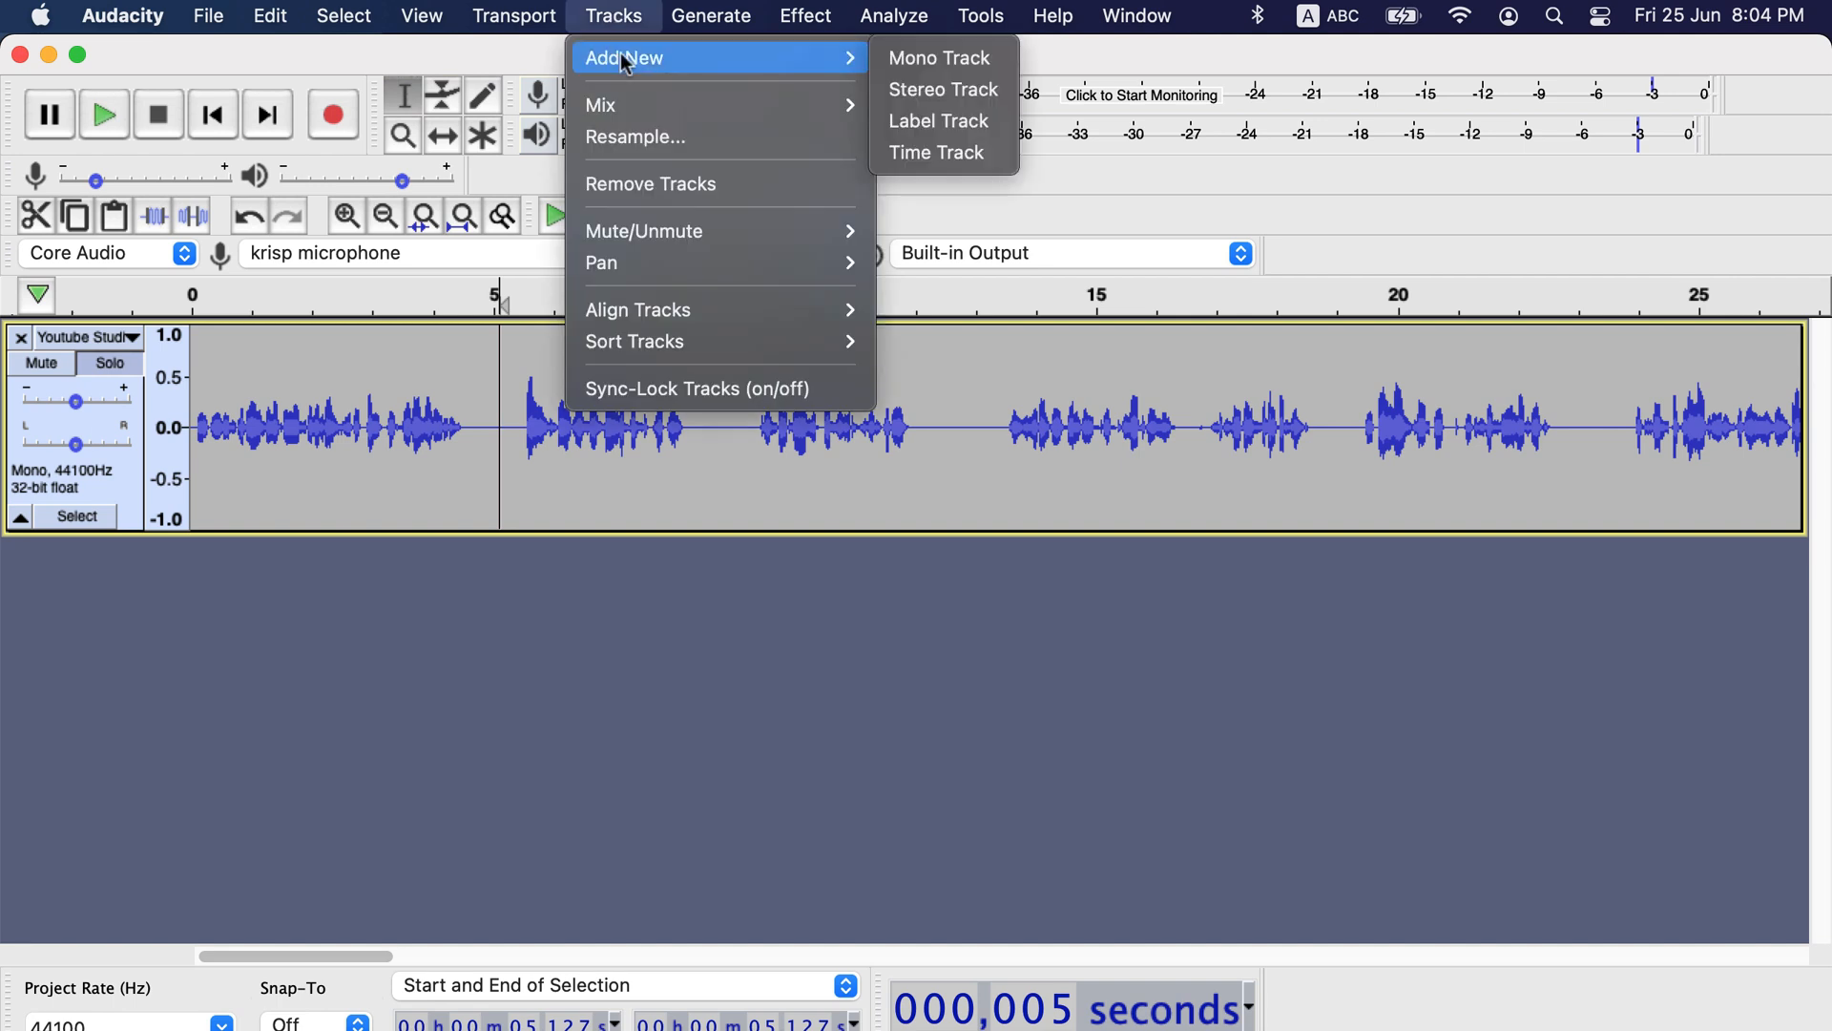
pyautogui.moveTo(941, 120)
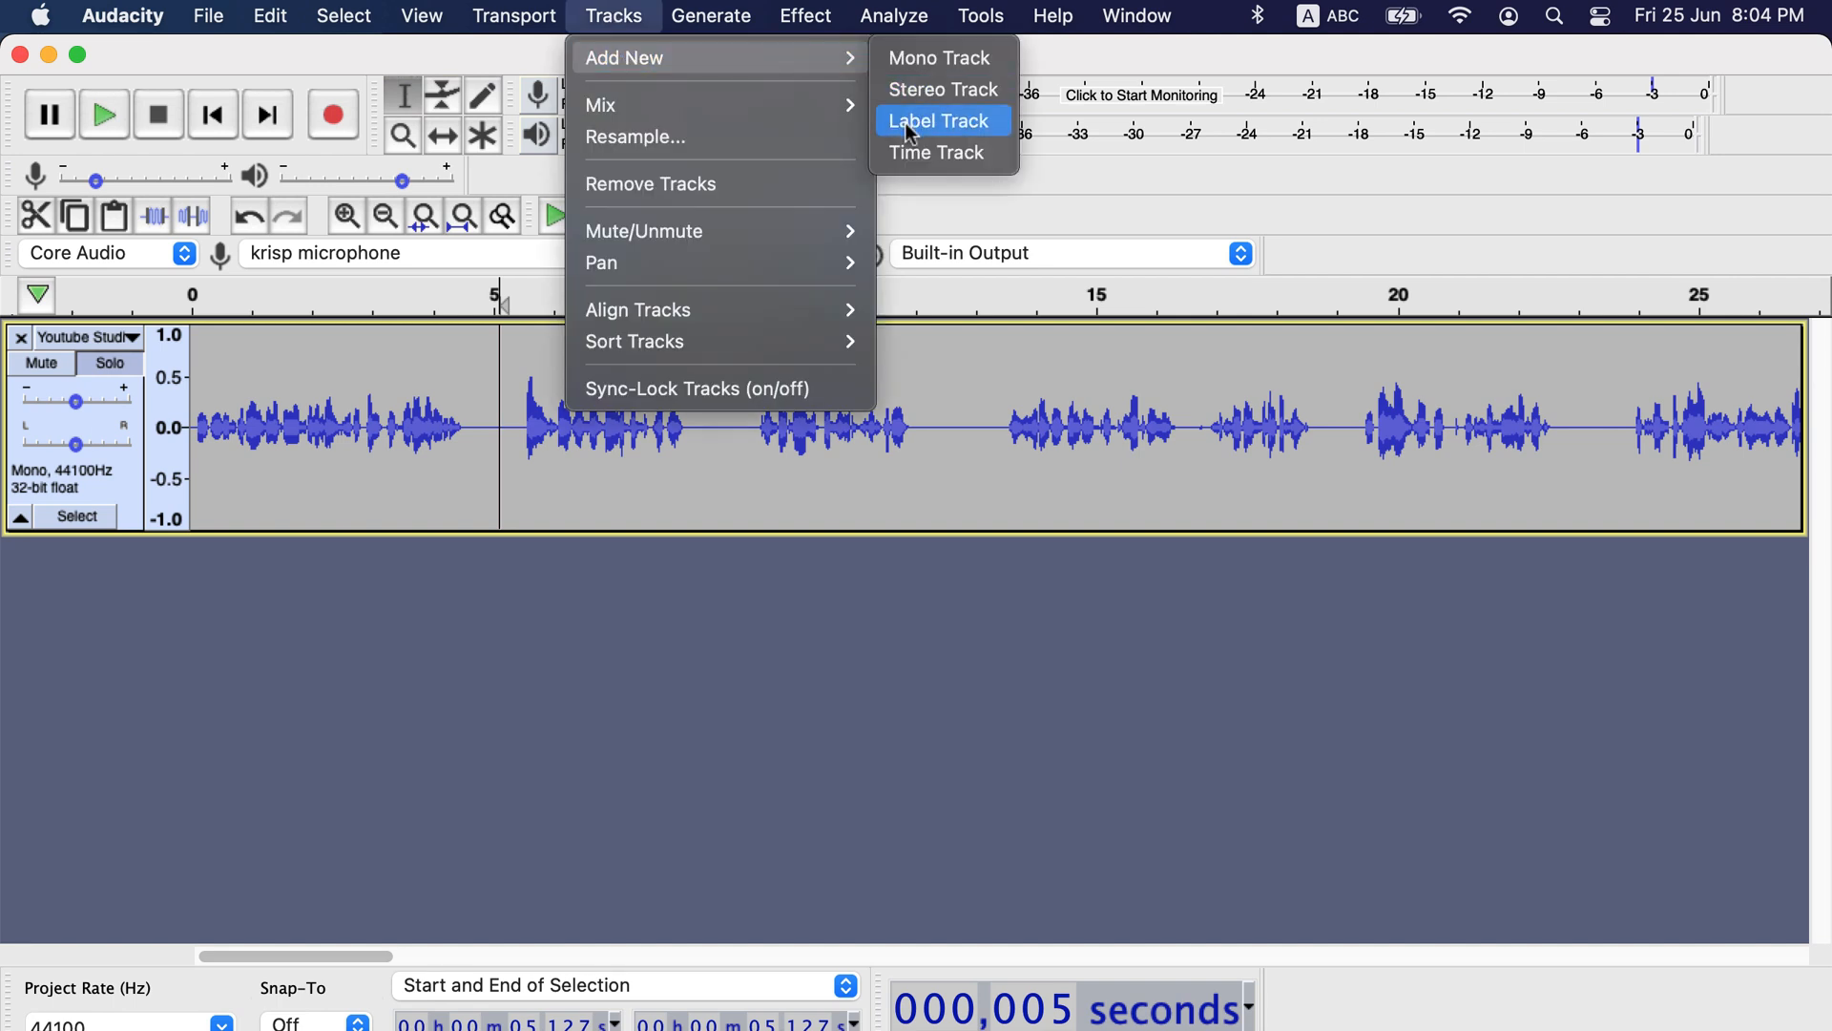
pyautogui.click(939, 120)
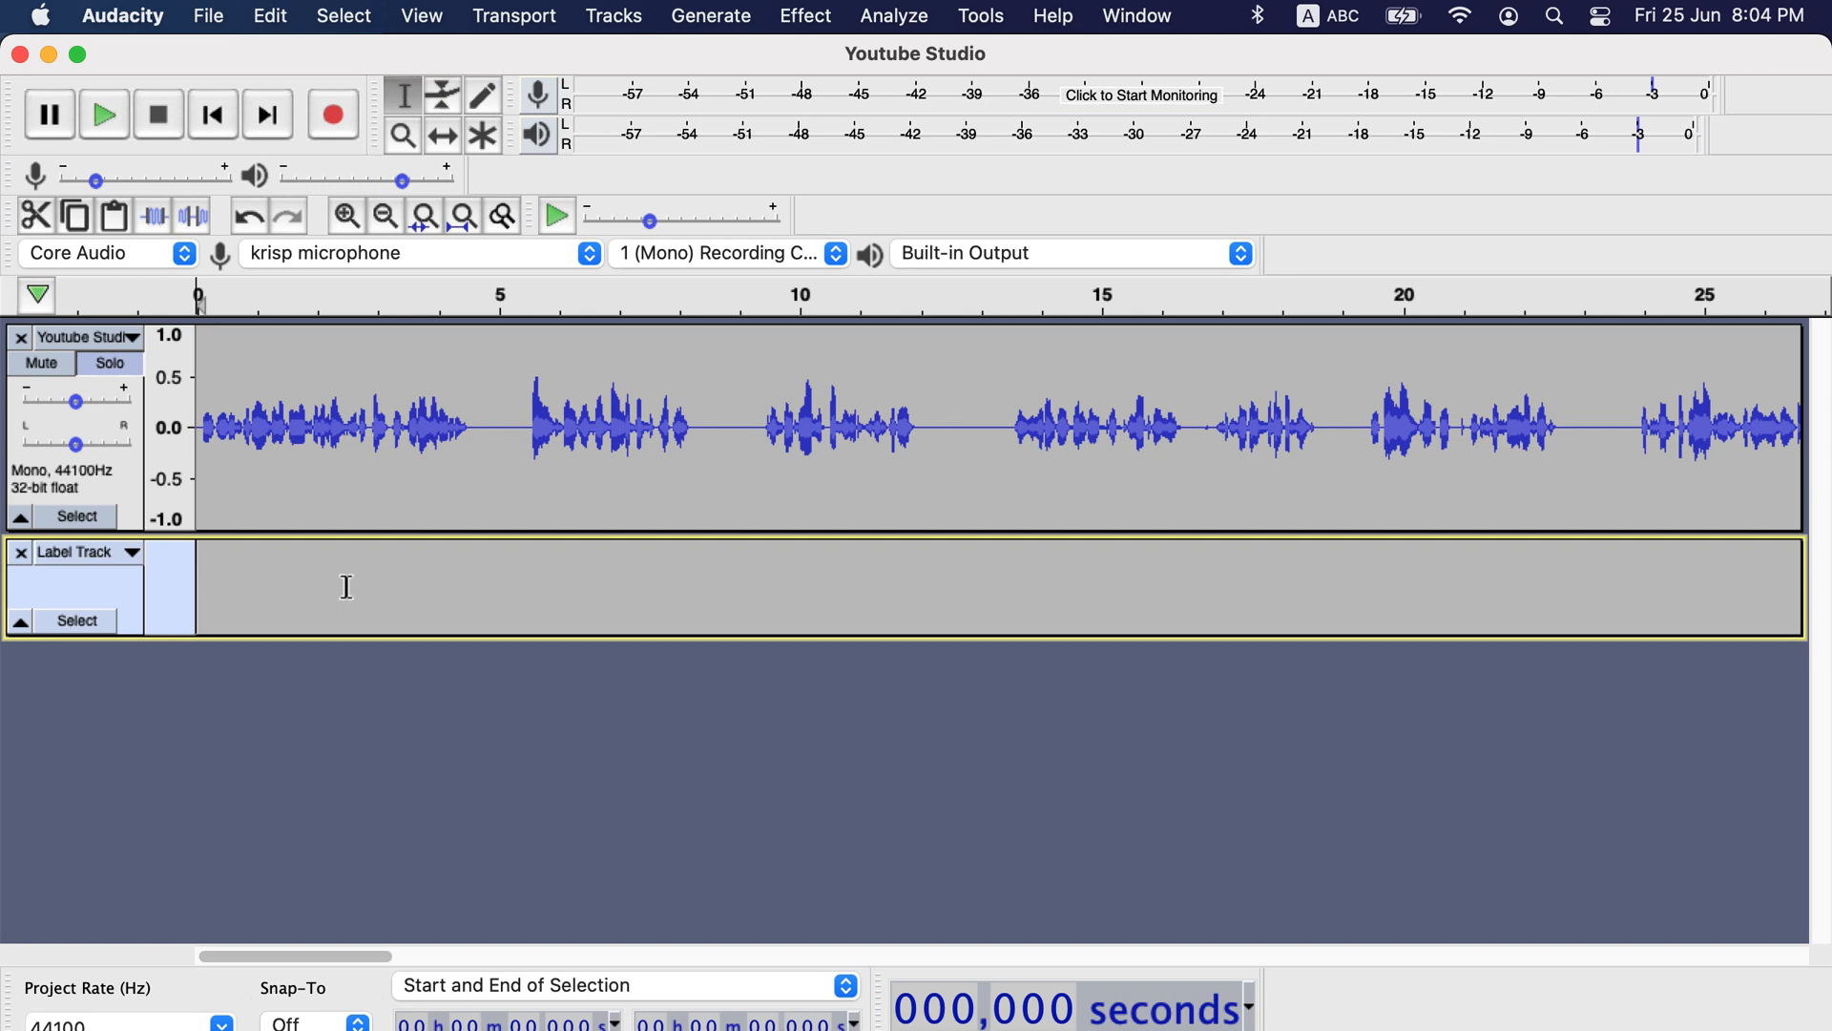
# Mark label positions for 'add a label here', 'delete this' and 'cut this' on the label track.
pyautogui.click(618, 588)
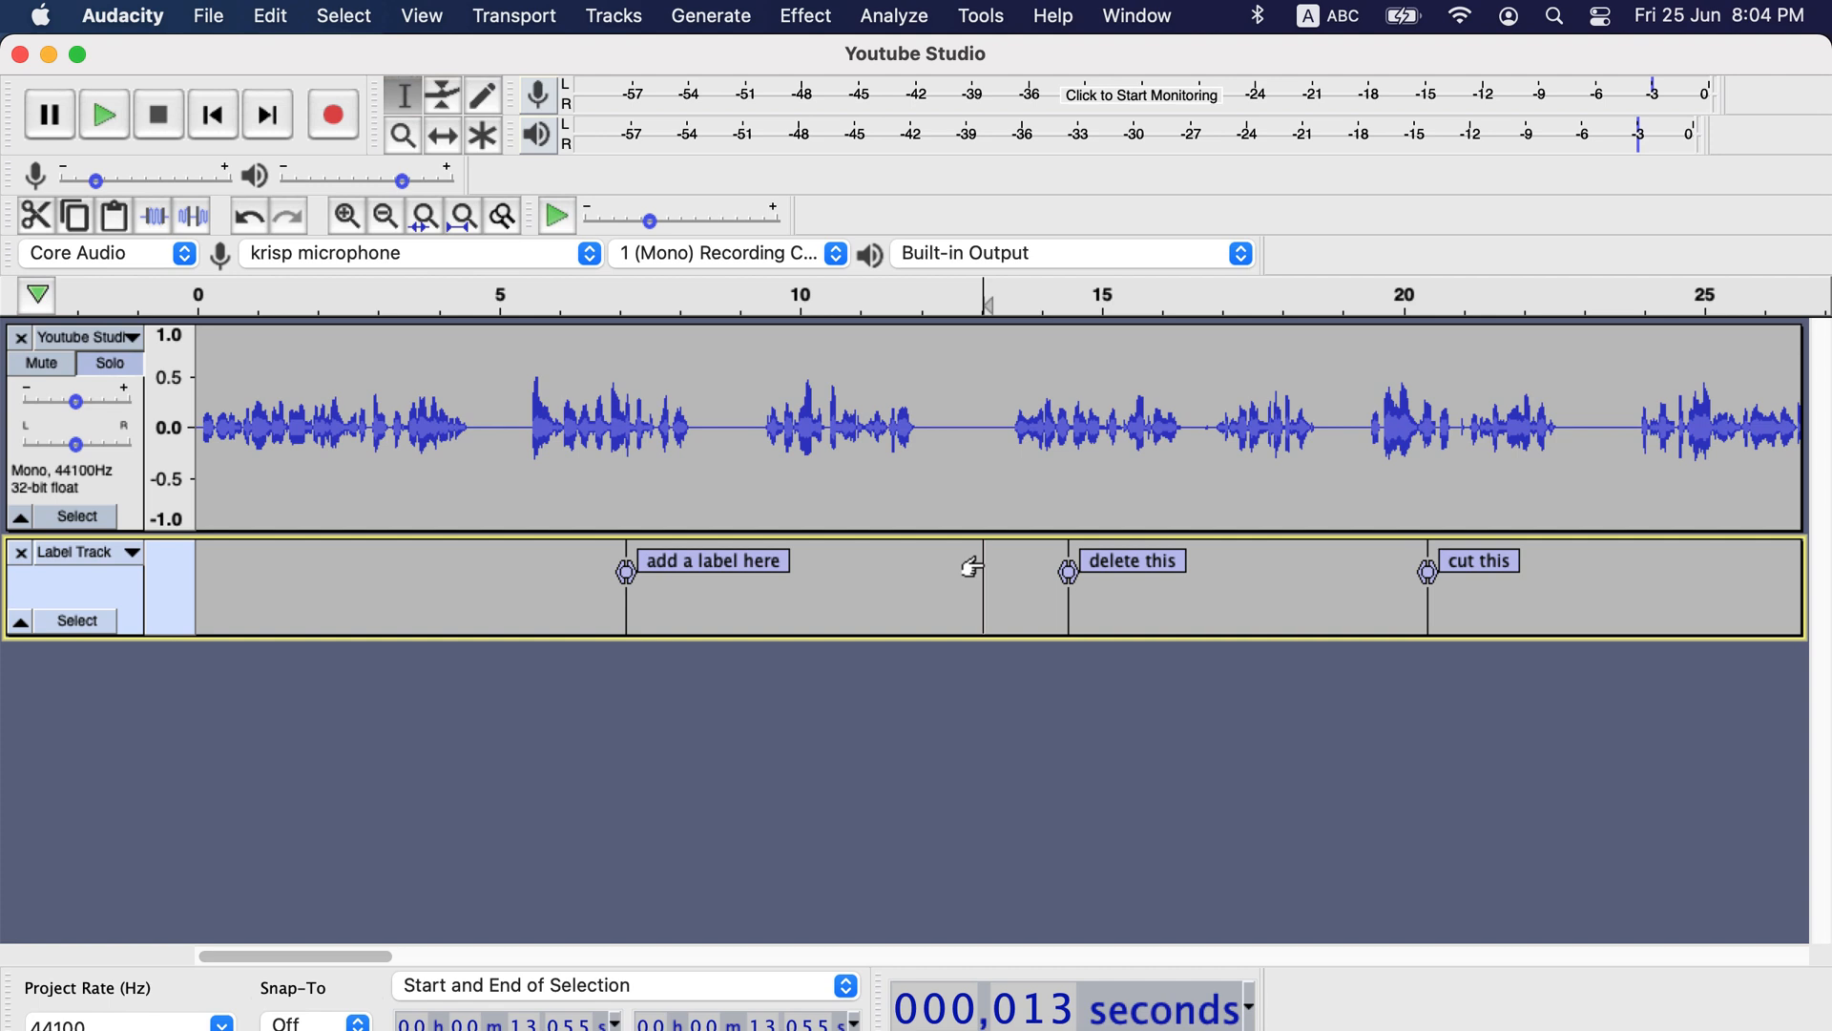
pyautogui.click(269, 15)
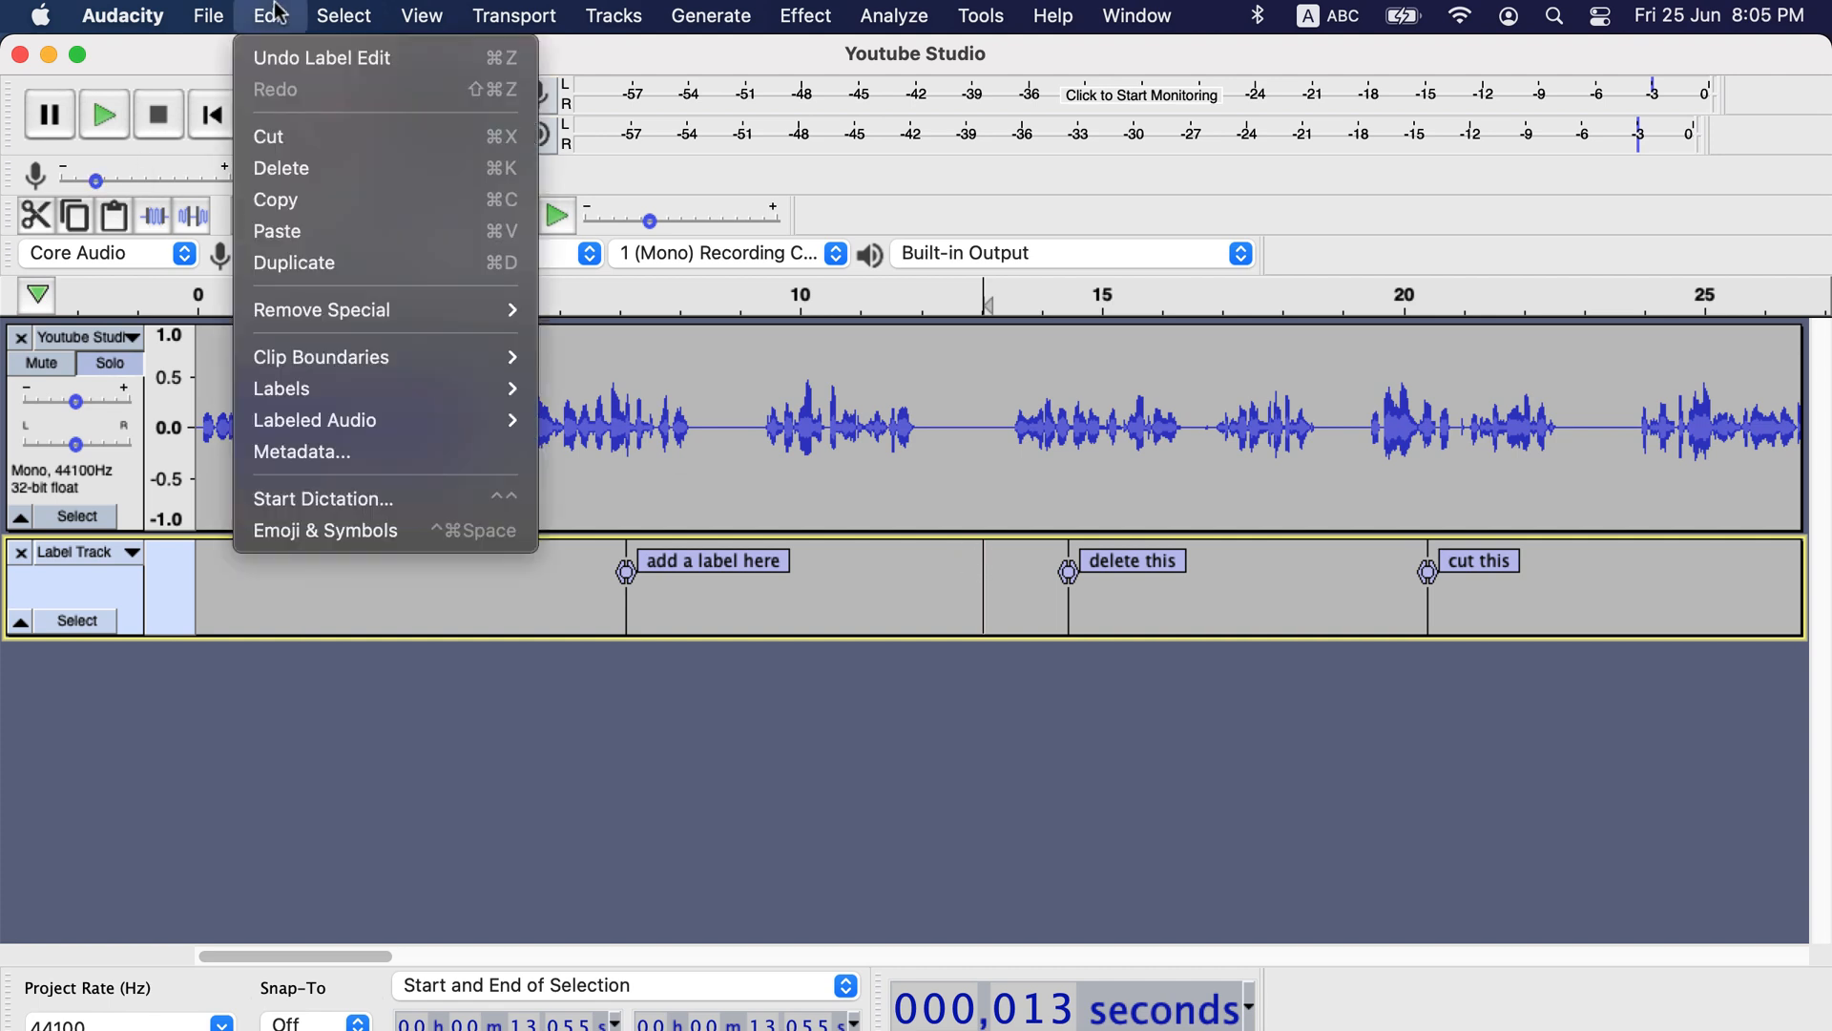
pyautogui.moveTo(281, 387)
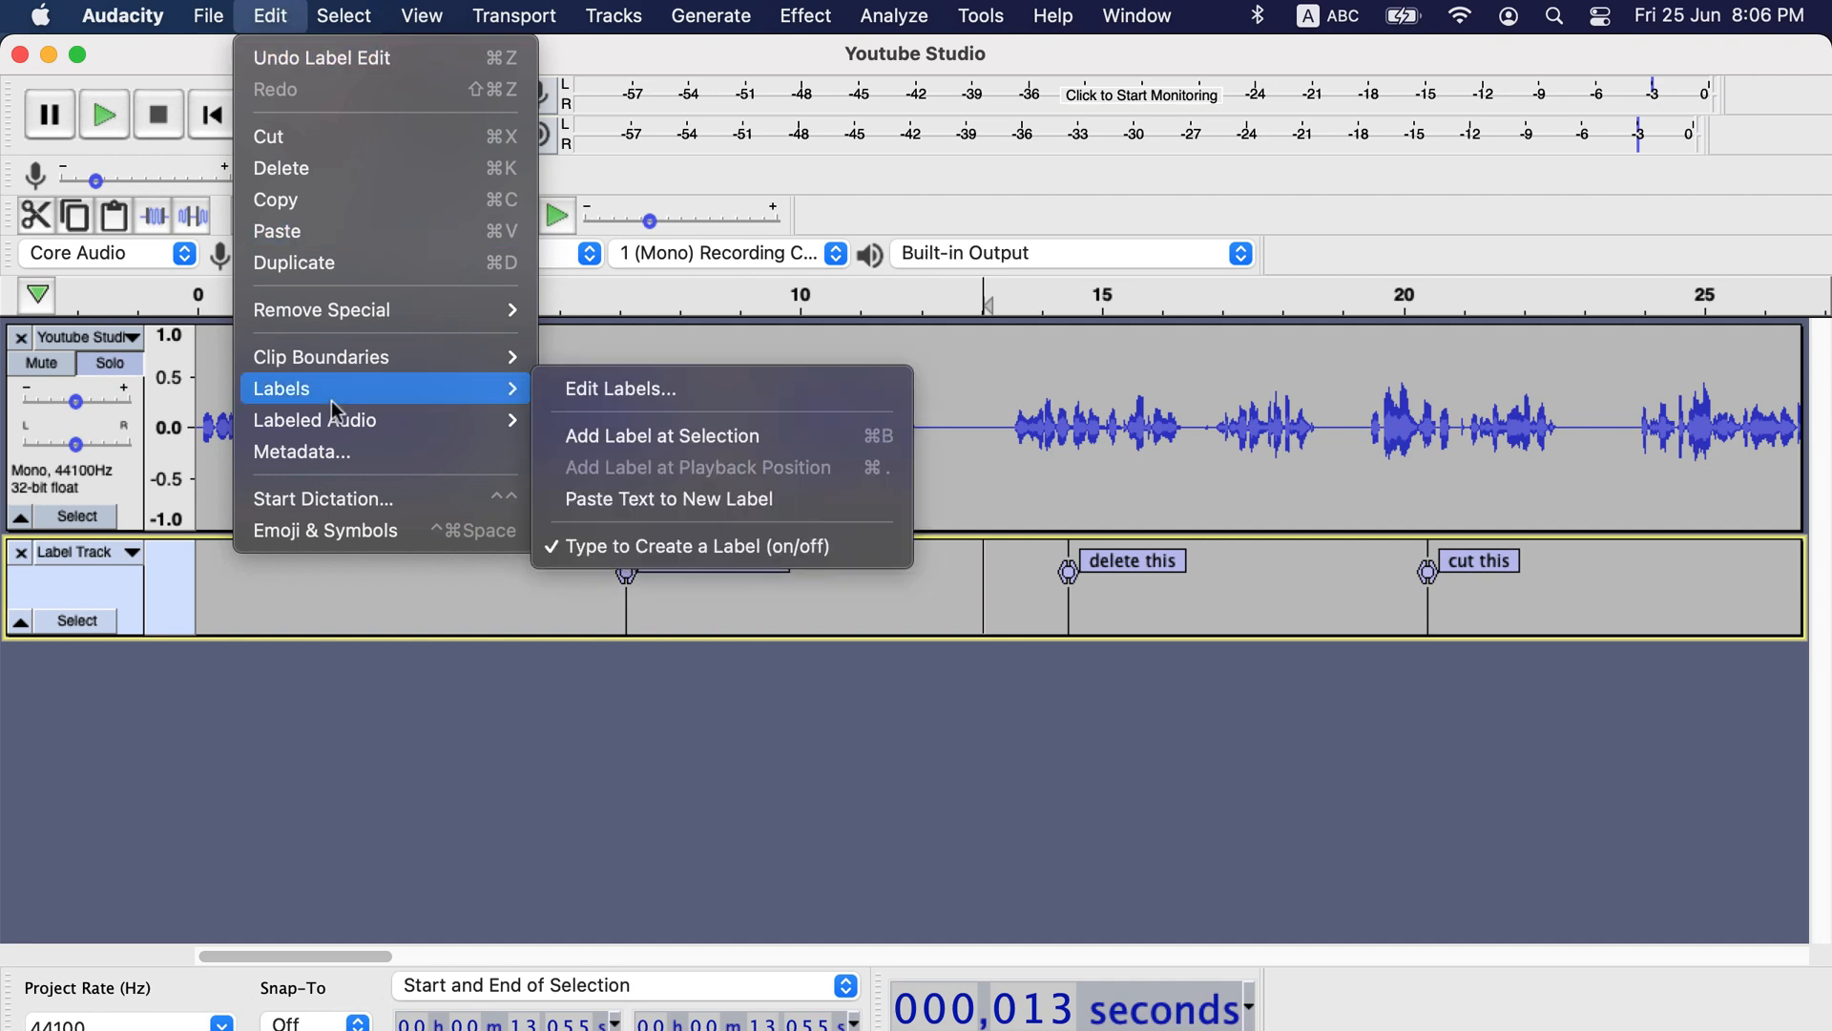
pyautogui.moveTo(628, 546)
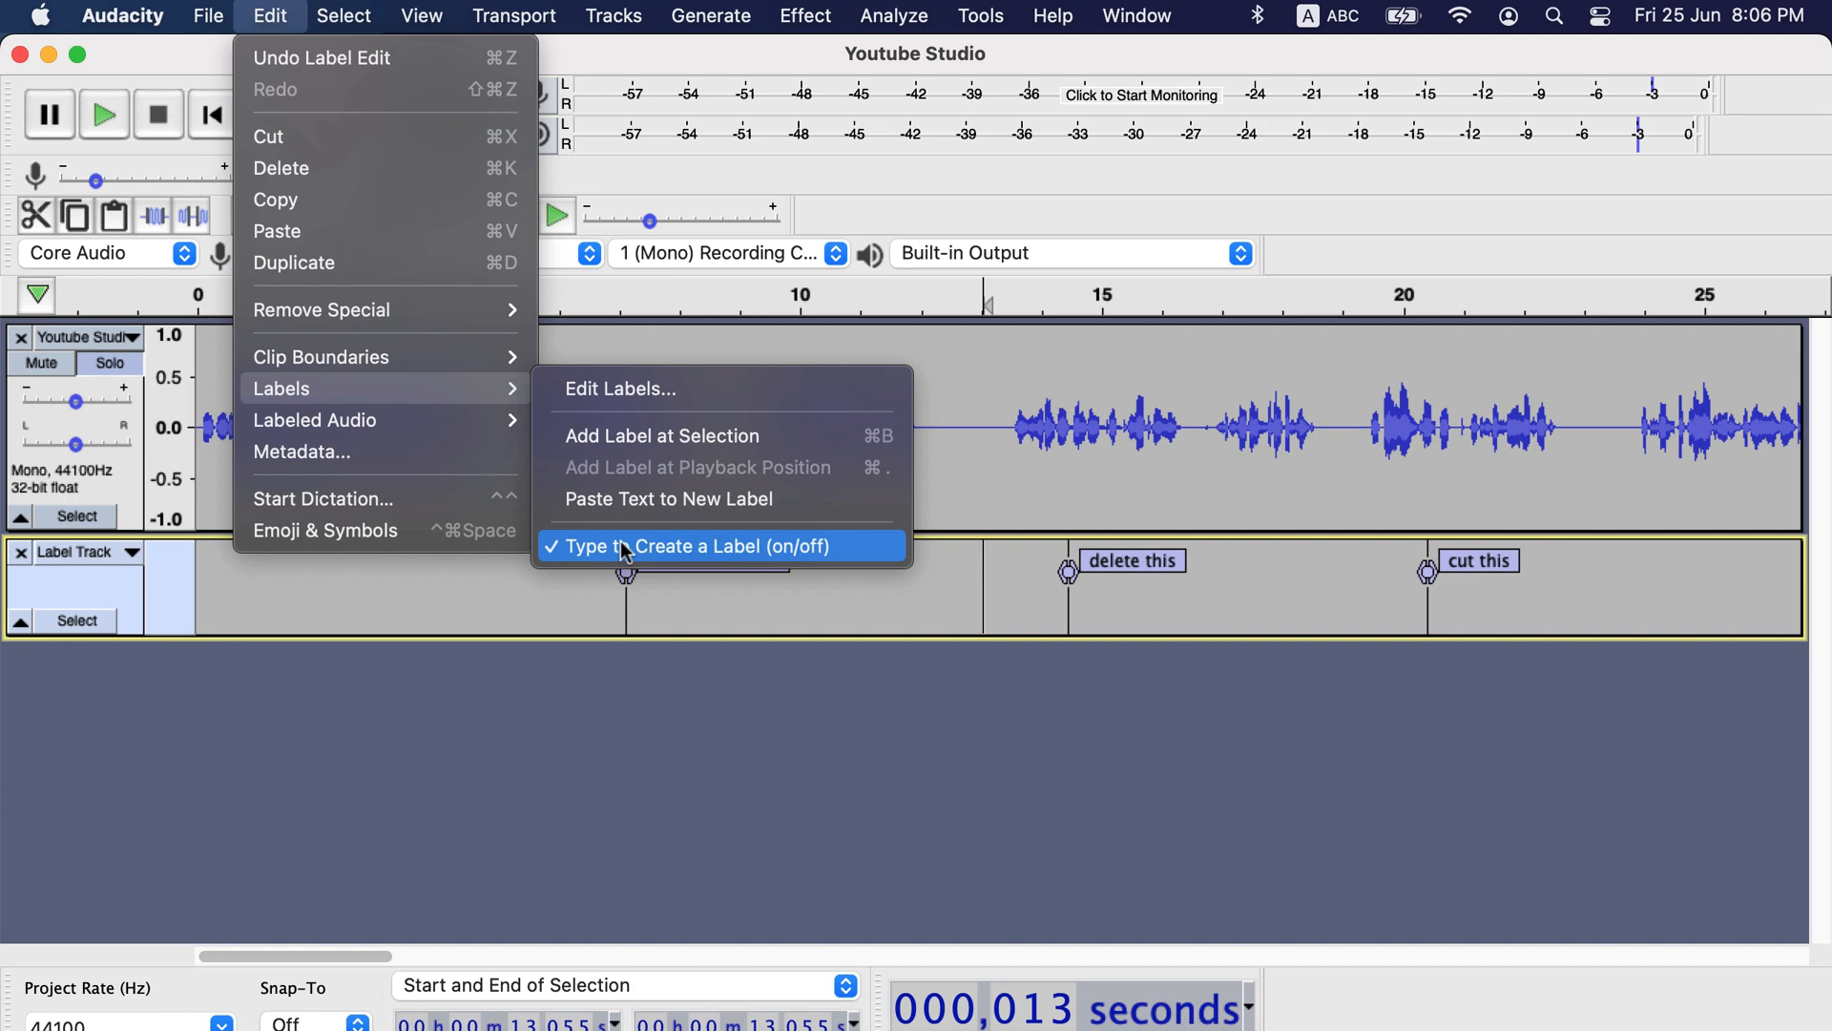
# Uncheck Type to Create a Label so typing no longer makes new labels.
pyautogui.click(691, 546)
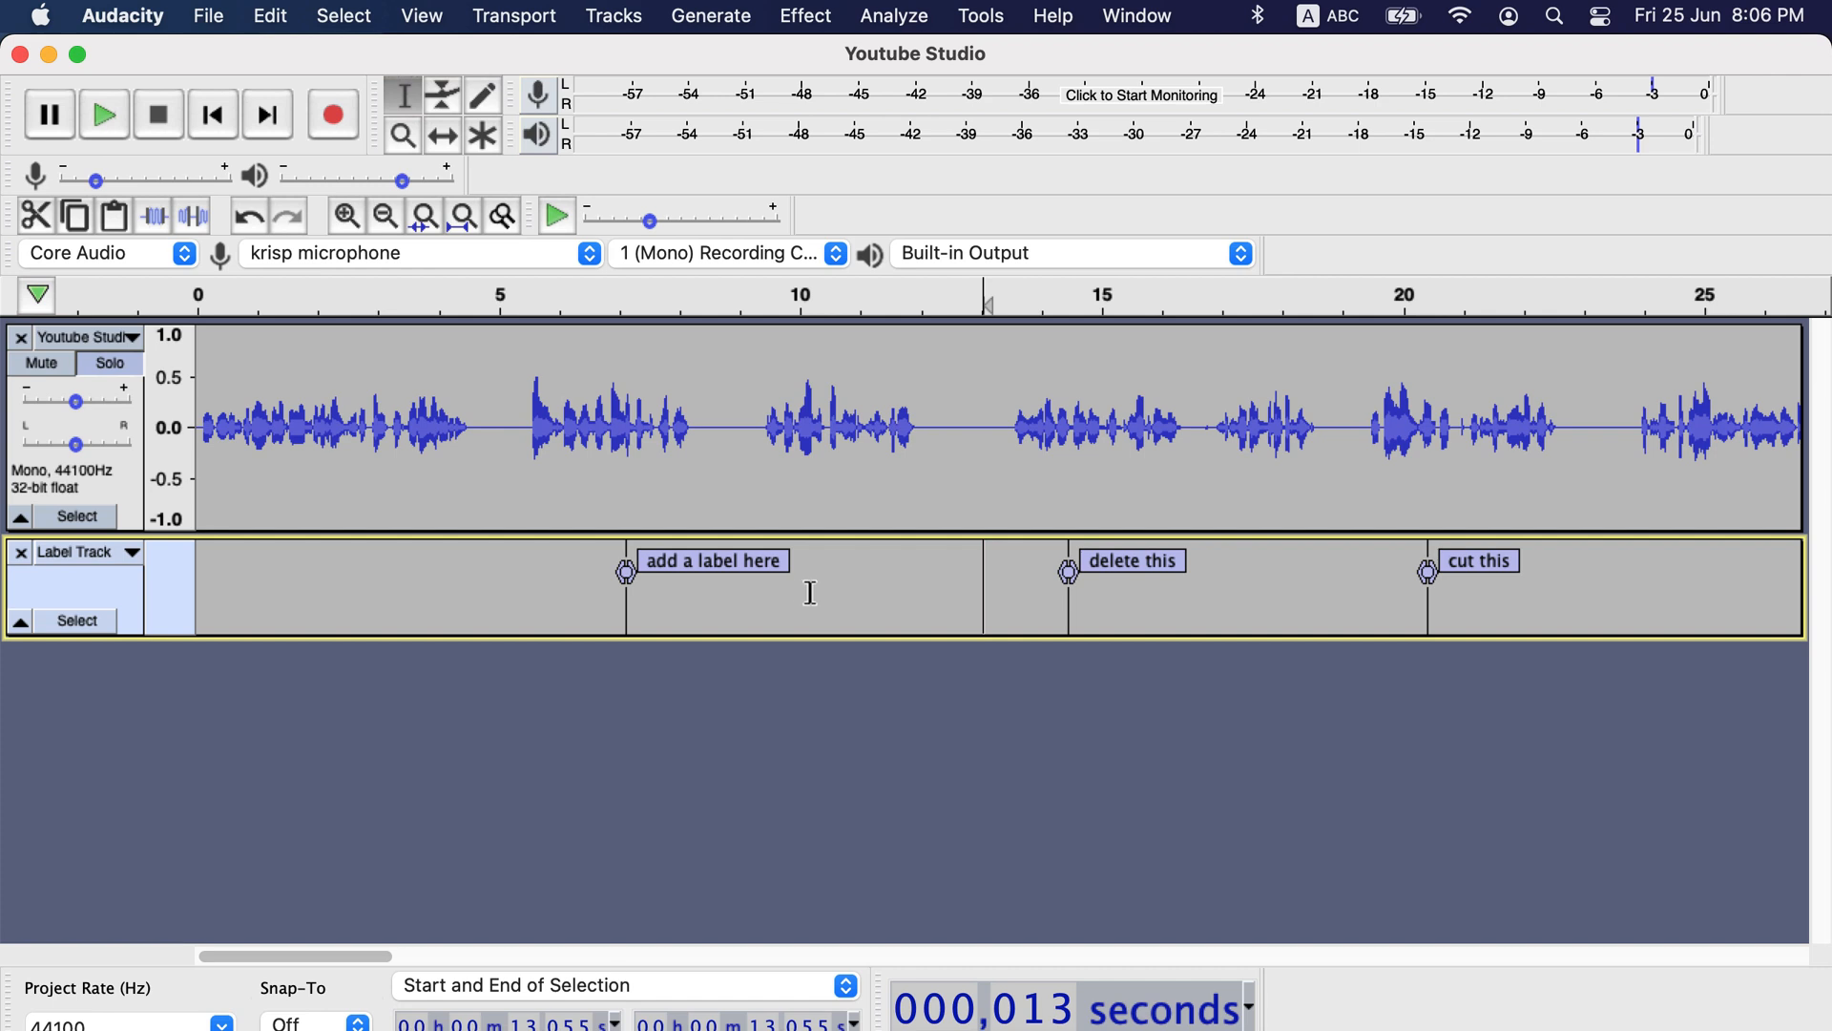
pyautogui.moveTo(1044, 617)
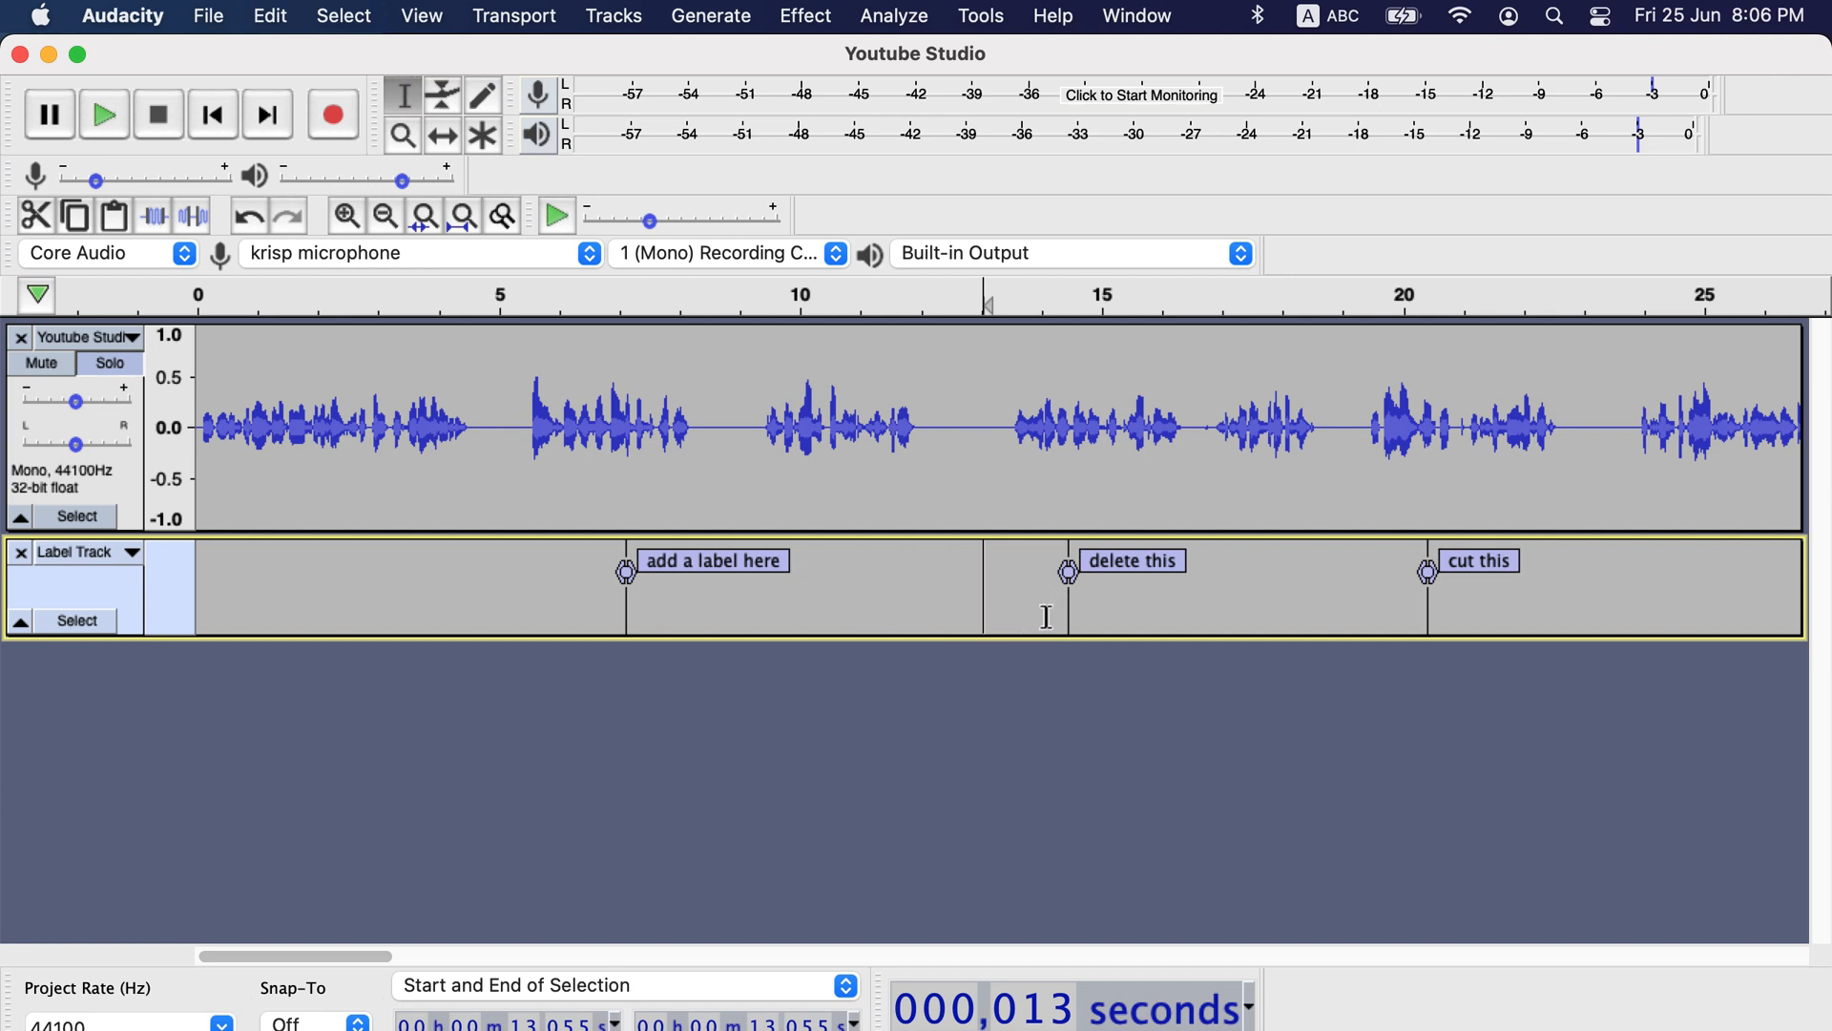
# Select roughly 13.4 to 17.1 seconds across both tracks, covering the 'delete this' label.
pyautogui.moveTo(1008, 430); pyautogui.dragTo(1169, 430)
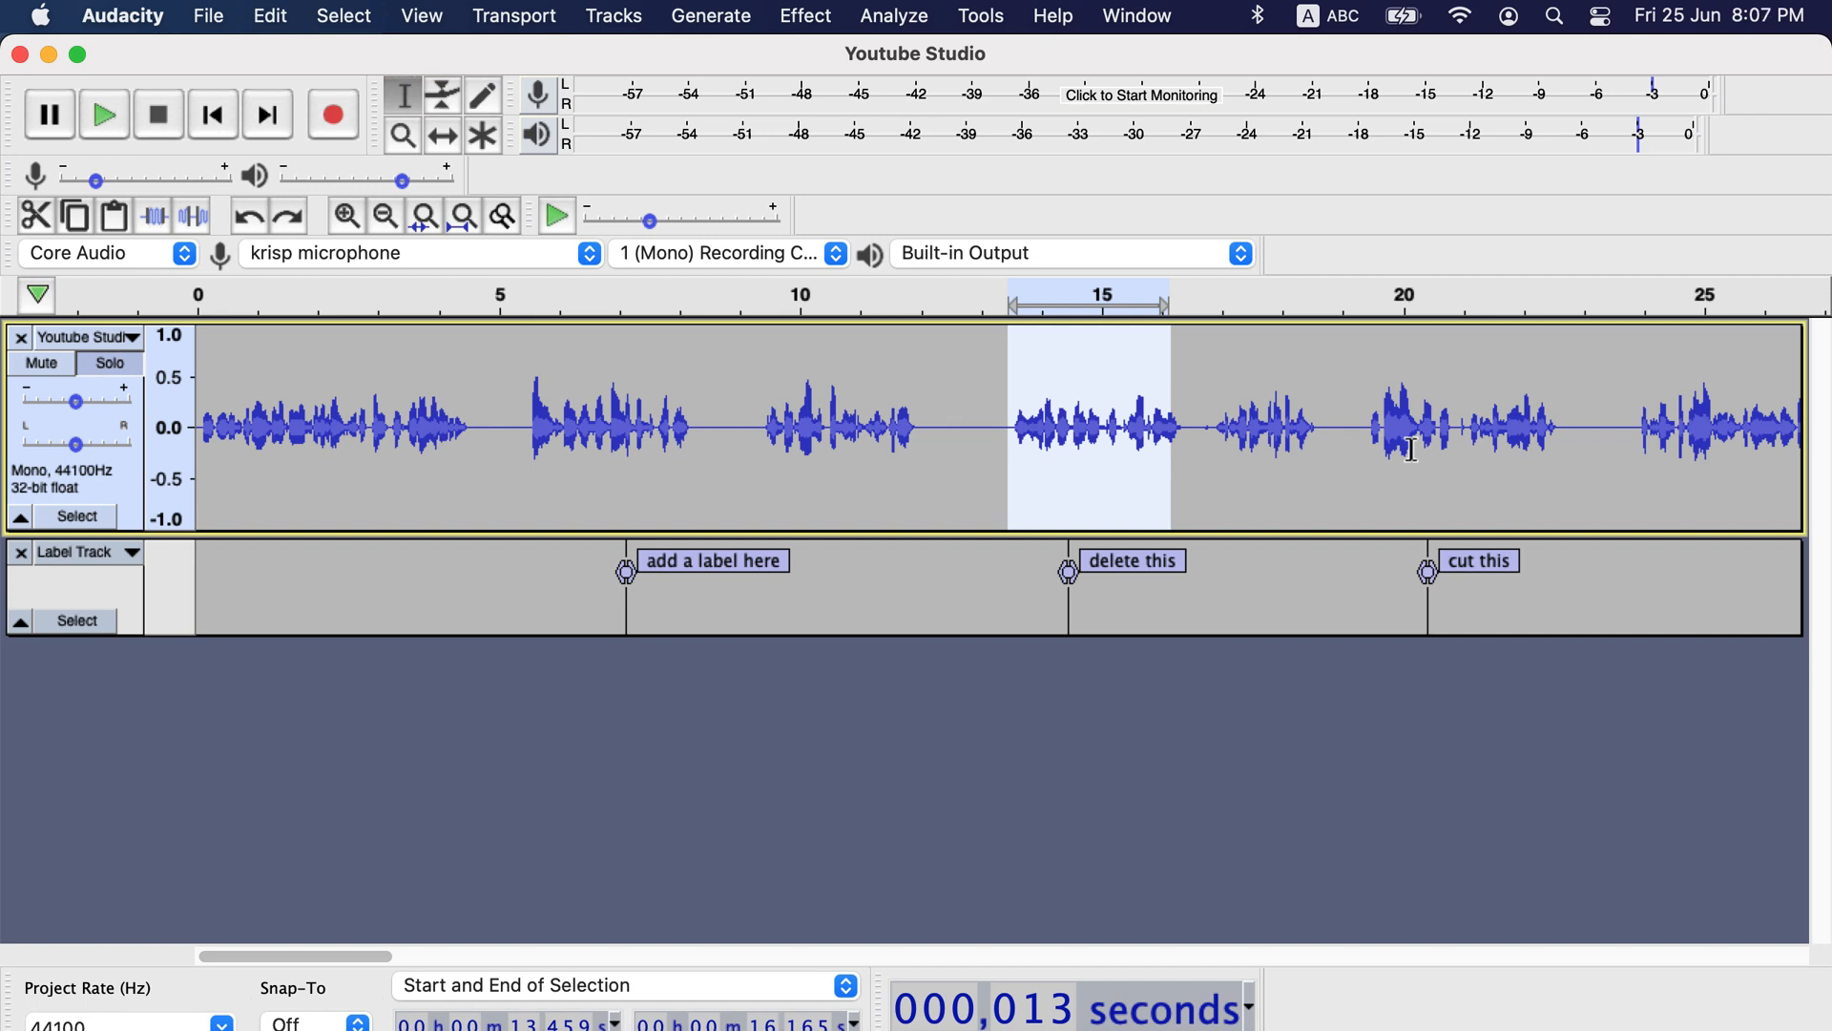
pyautogui.moveTo(1407, 465)
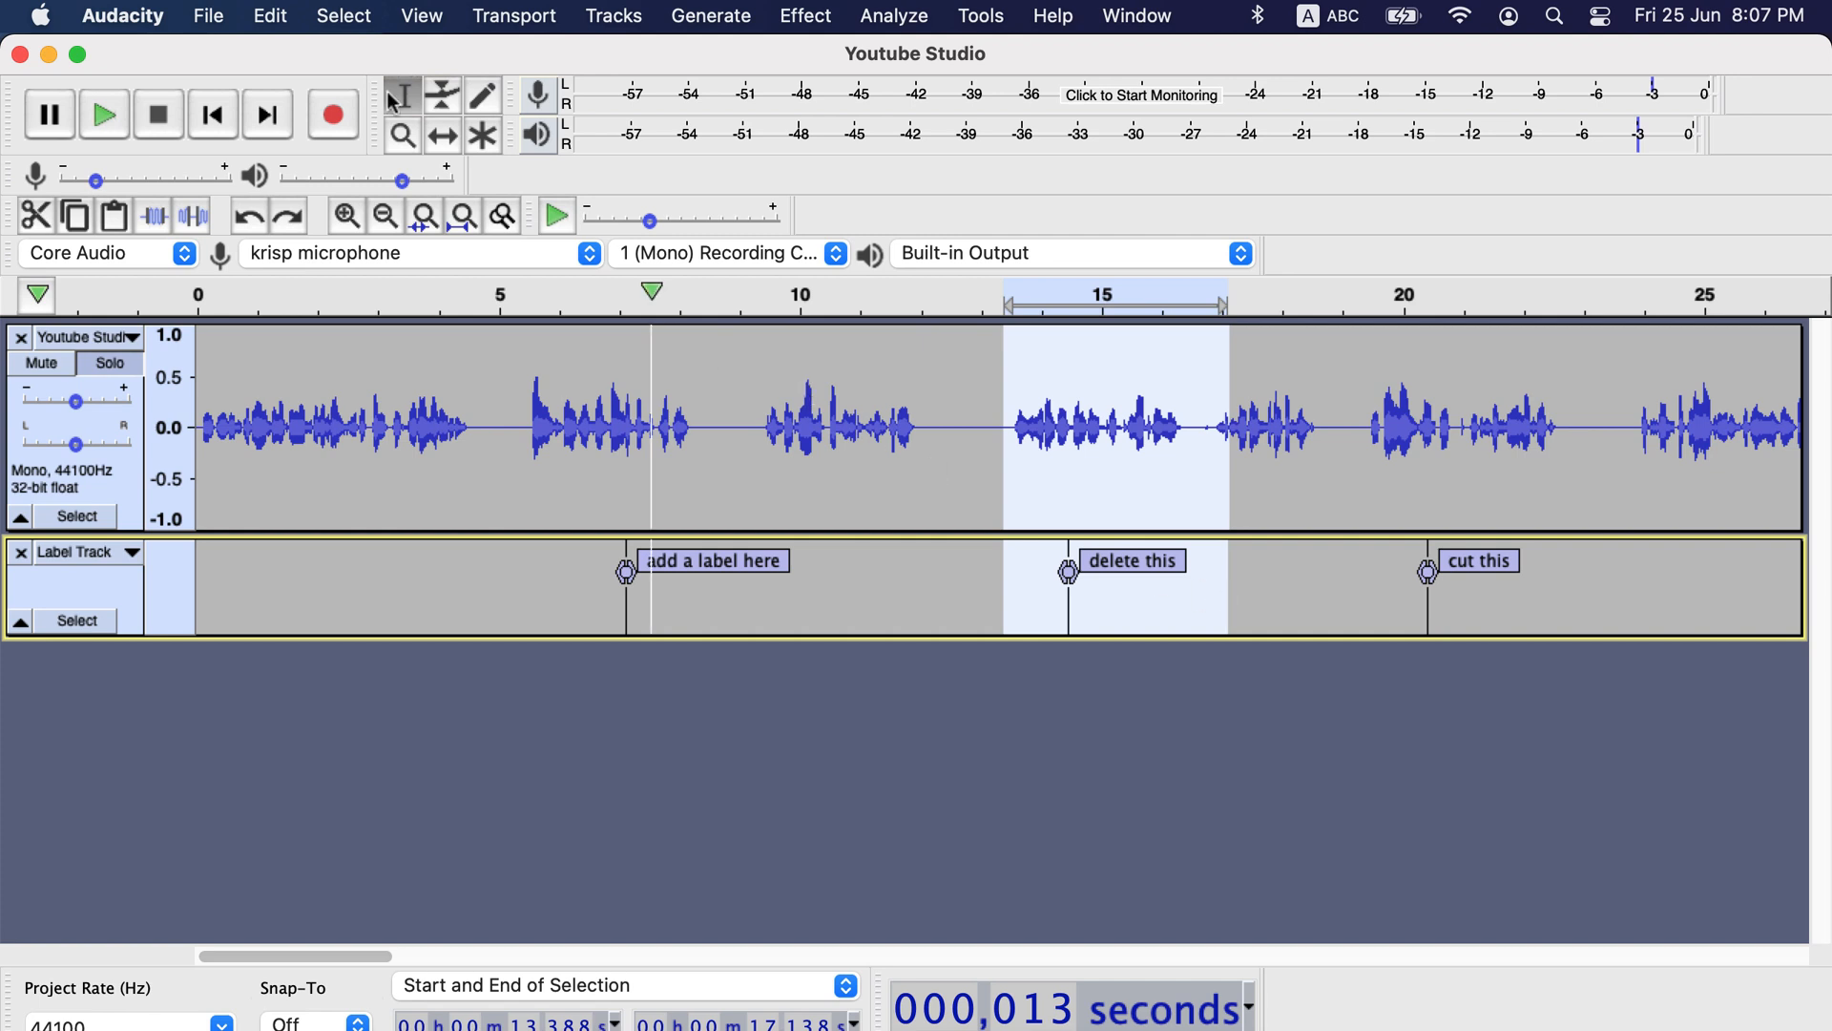
# Delete the selected stretch via Edit > Delete, removing 'delete this' and shifting 'cut this' earlier.
pyautogui.click(269, 16)
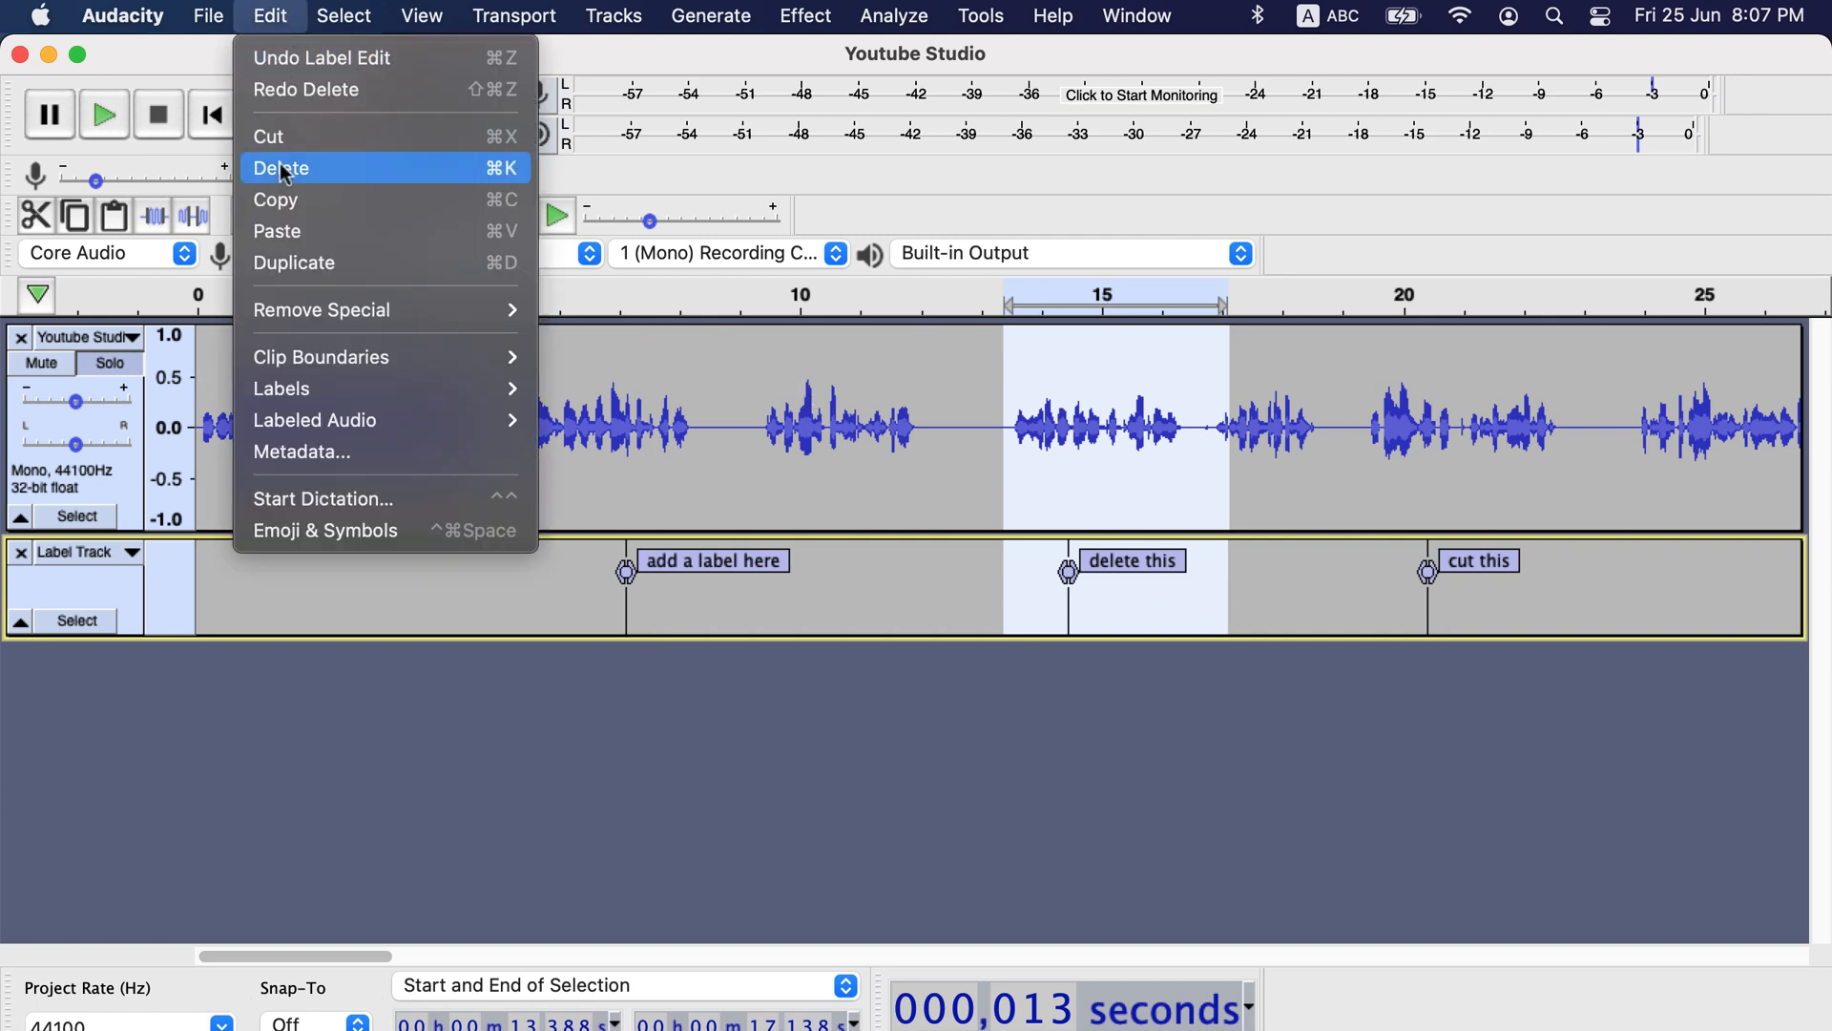
pyautogui.click(285, 167)
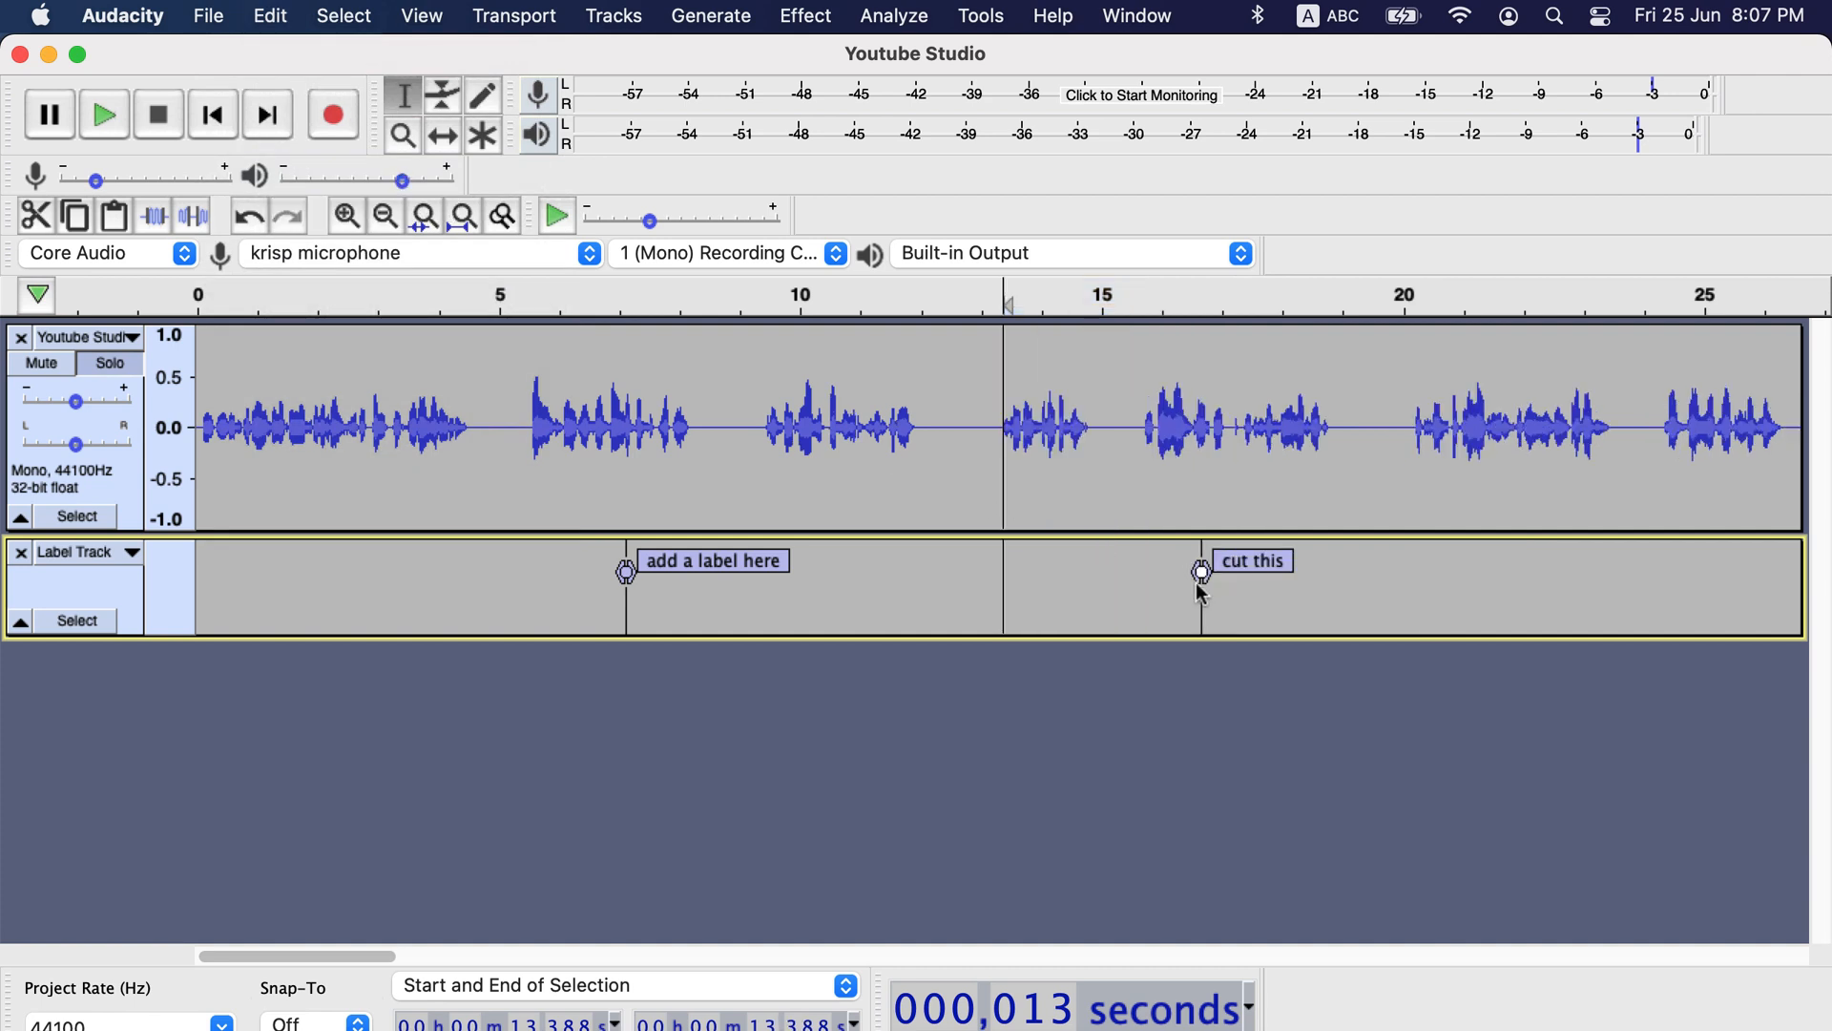
pyautogui.click(712, 560)
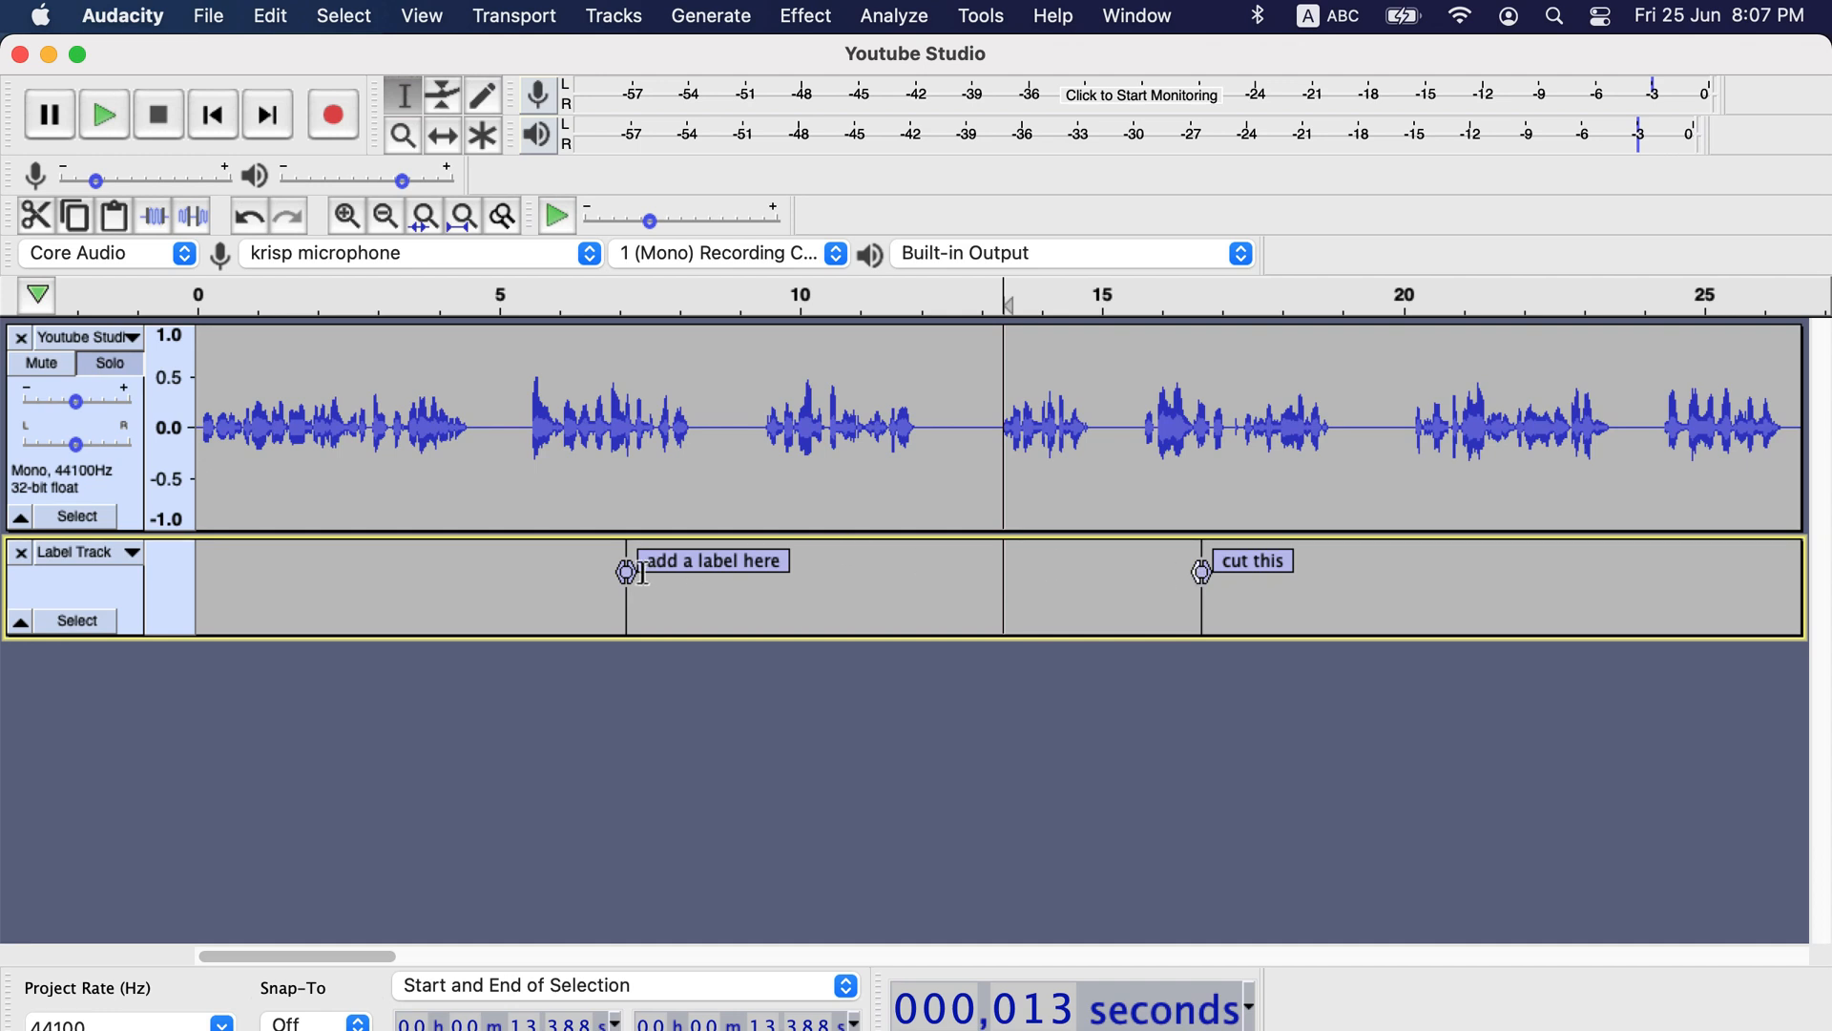